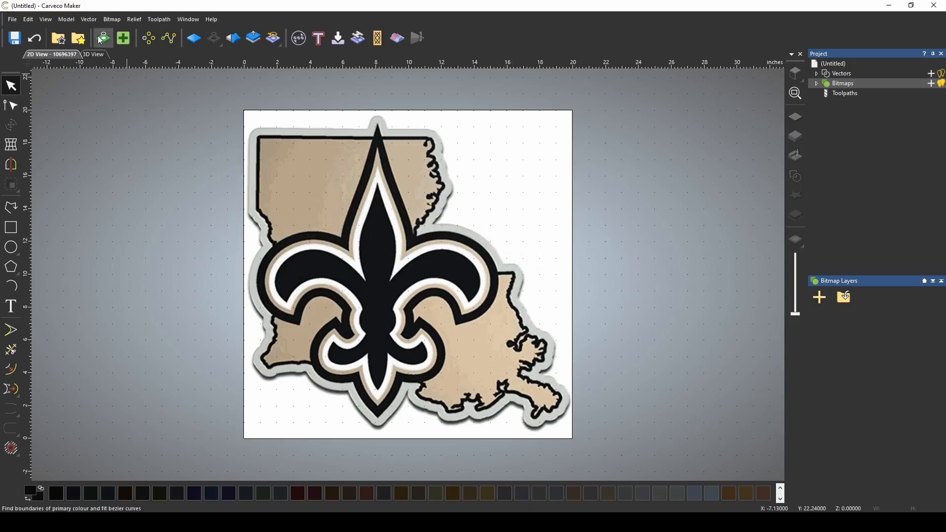
mouse_move(102, 37)
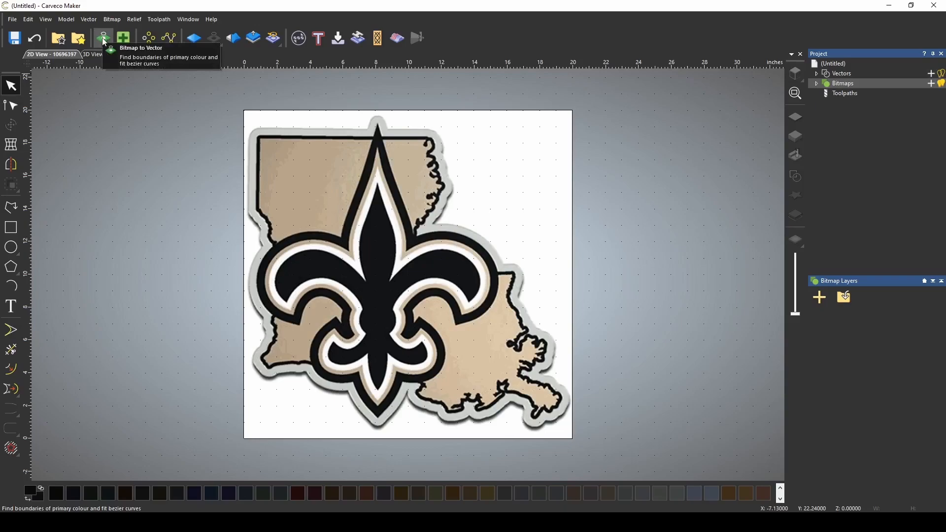
mouse_move(608, 277)
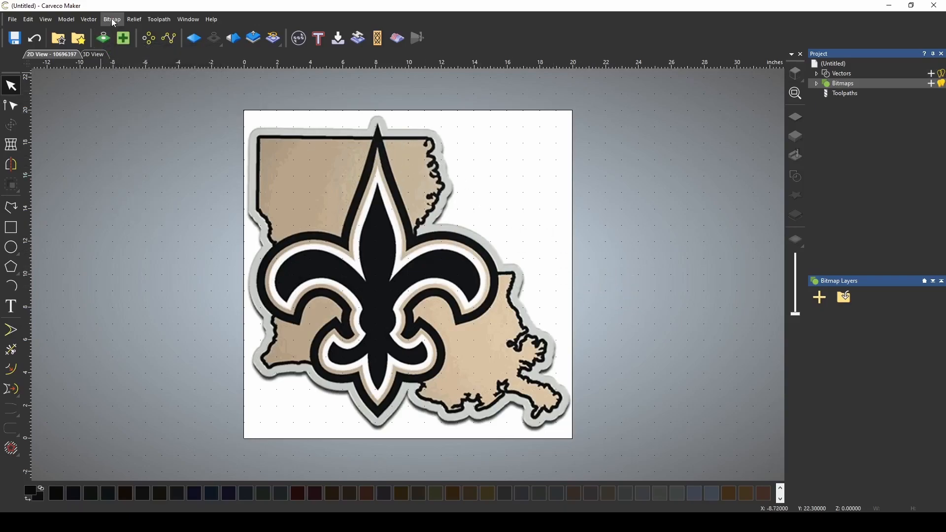
Reduce the Saints logo bitmap to a maximum of 5 colours and apply
left_click(112, 19)
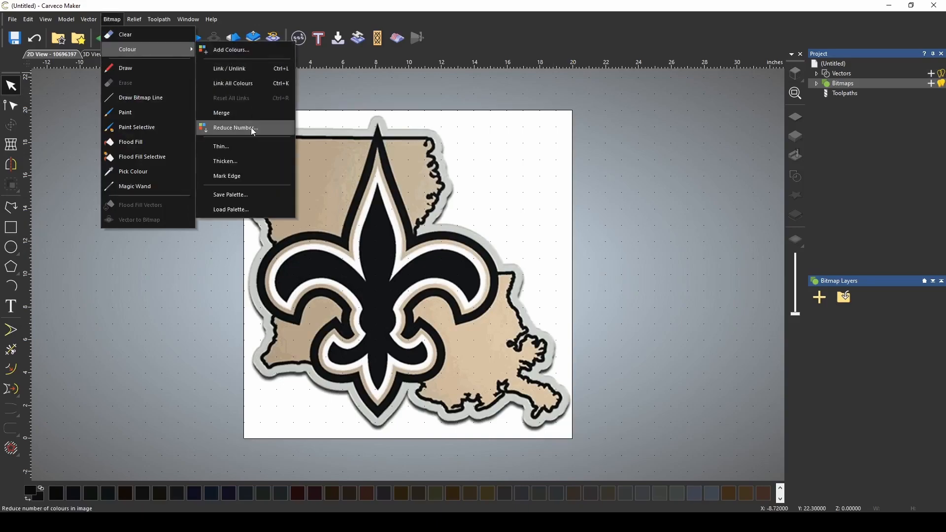
left_click(235, 127)
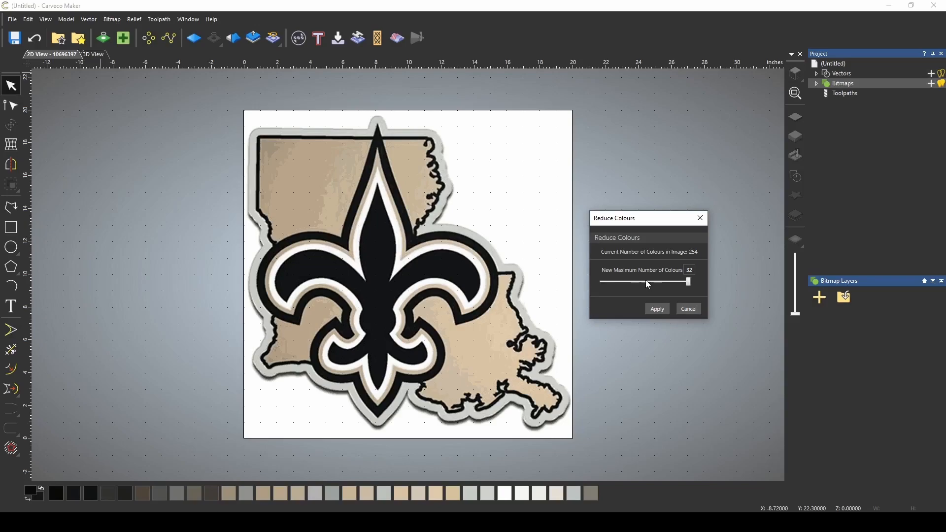
left_click_drag(686, 282, 603, 282)
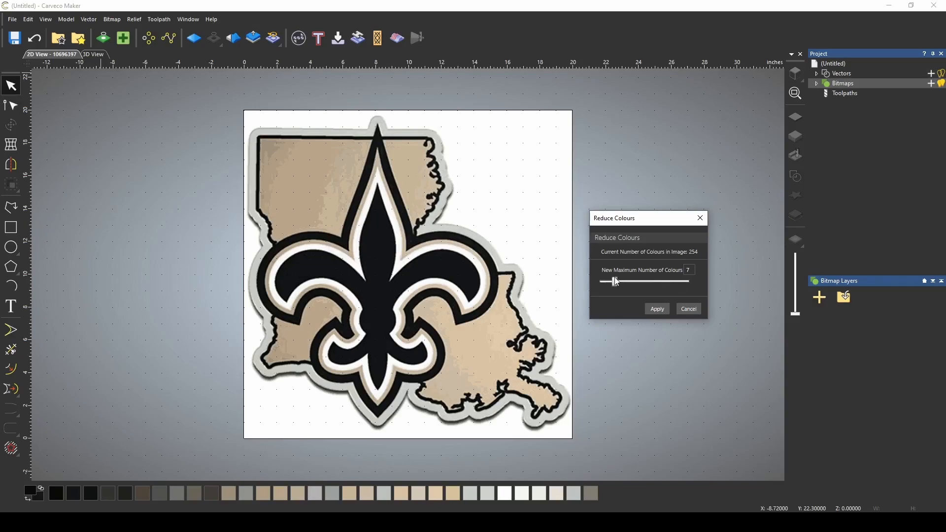
left_click_drag(611, 281, 607, 281)
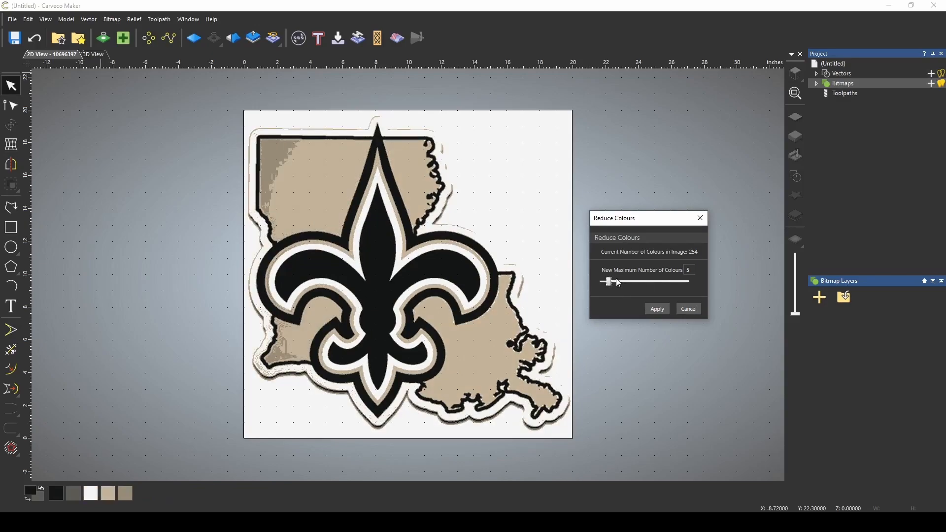
left_click(687, 308)
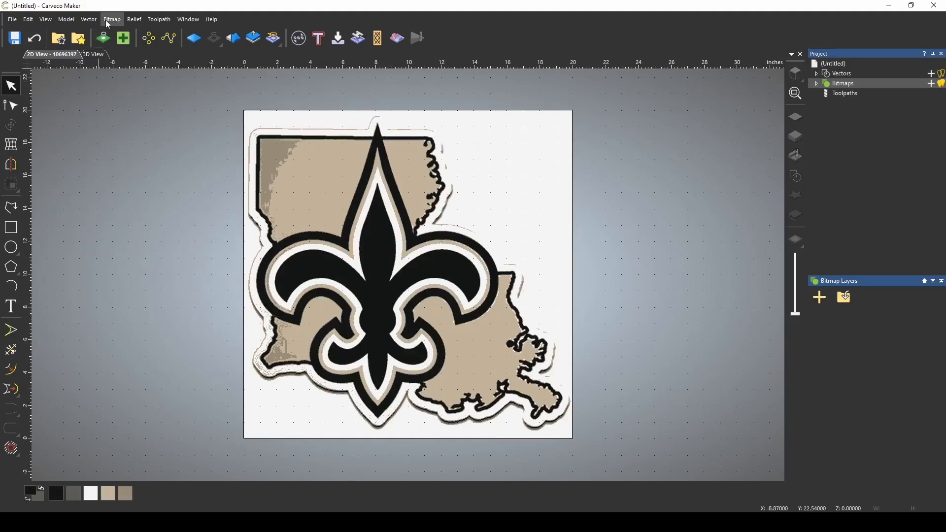
Start the Magic Wand with Image colour selection and zero tolerance
left_click(111, 19)
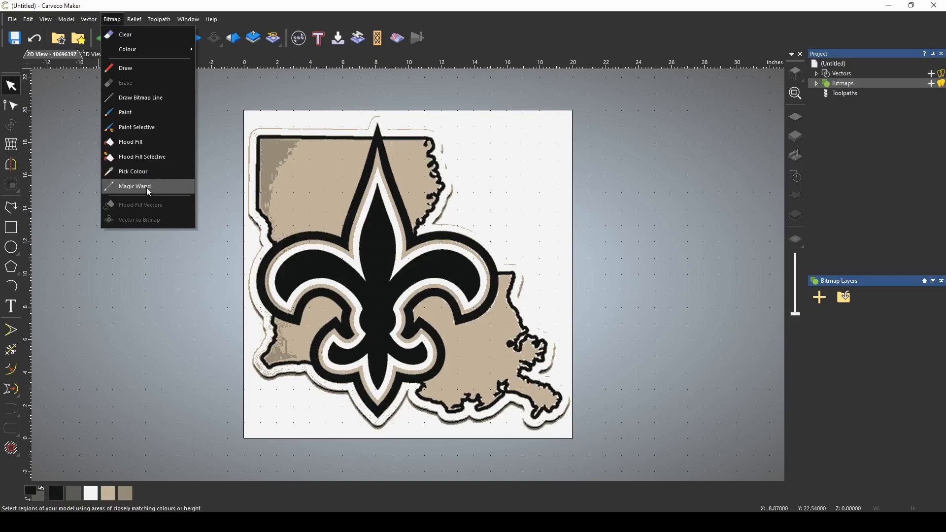
left_click(134, 188)
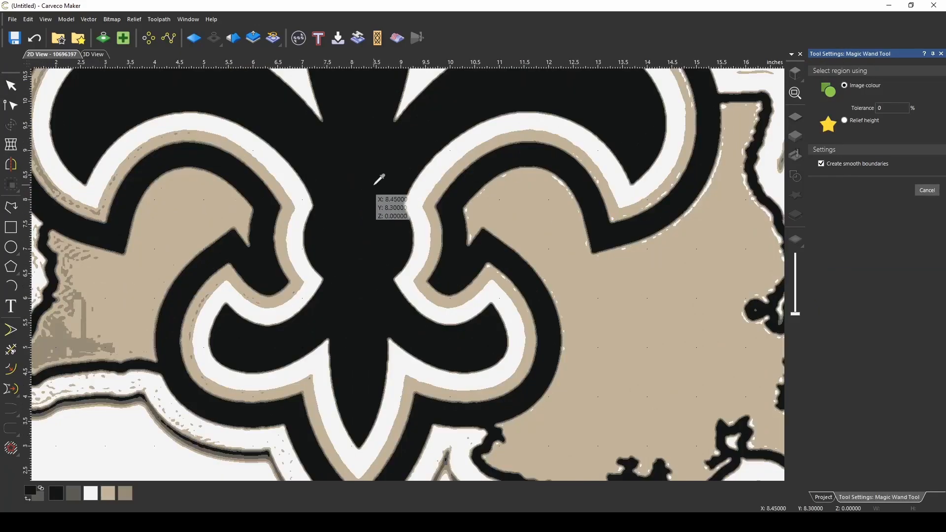
mouse_move(377, 177)
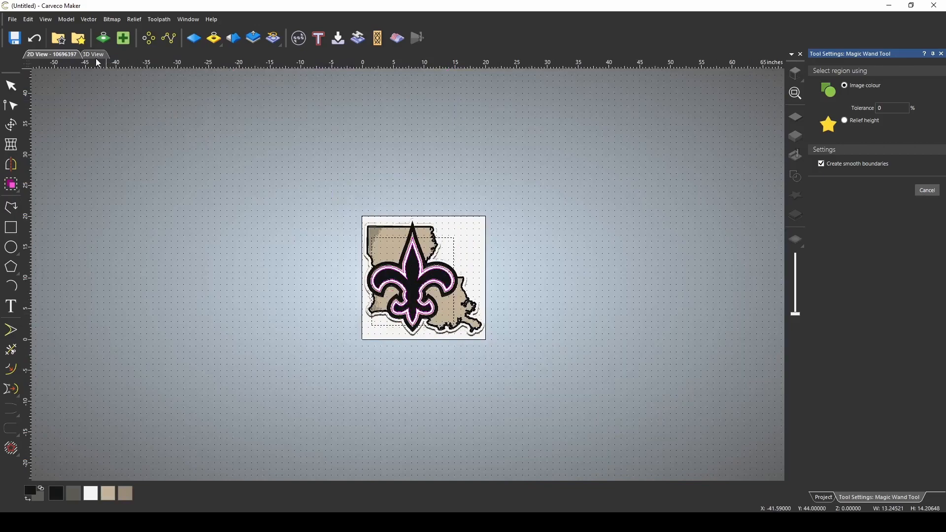
Switch to 3D View to see the fleur-de-lis vectors over the flat relief
left_click(92, 54)
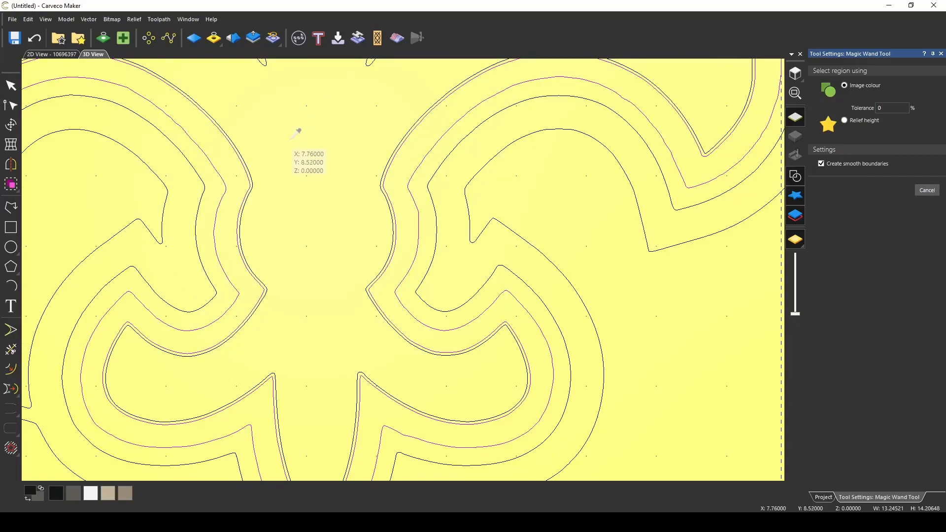
mouse_move(295, 133)
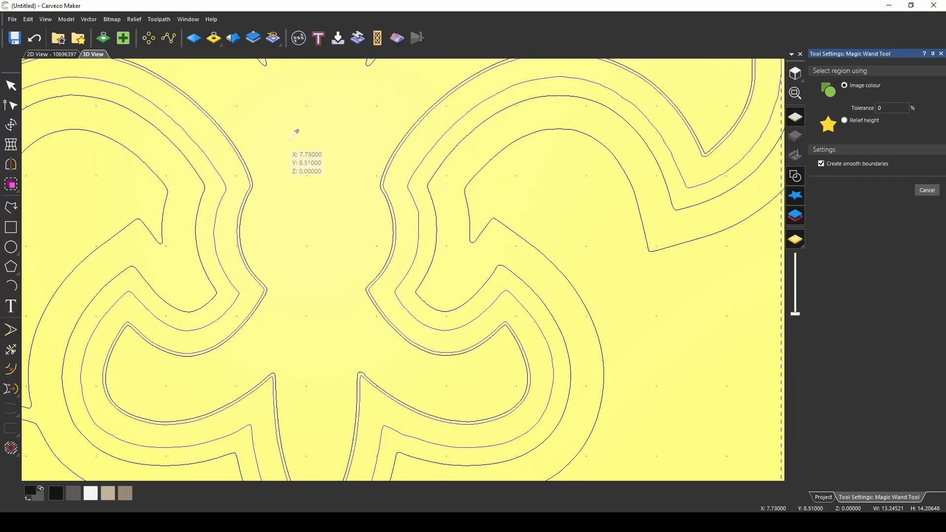
mouse_move(285, 204)
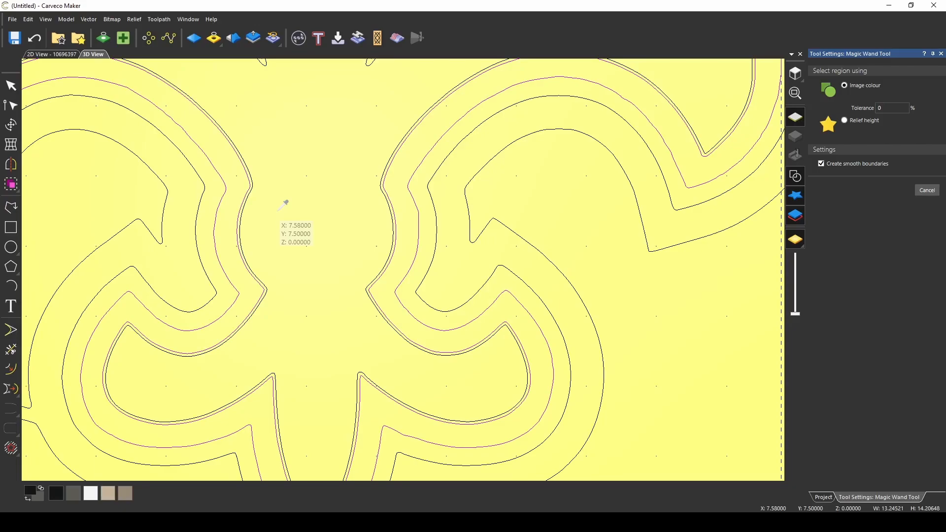